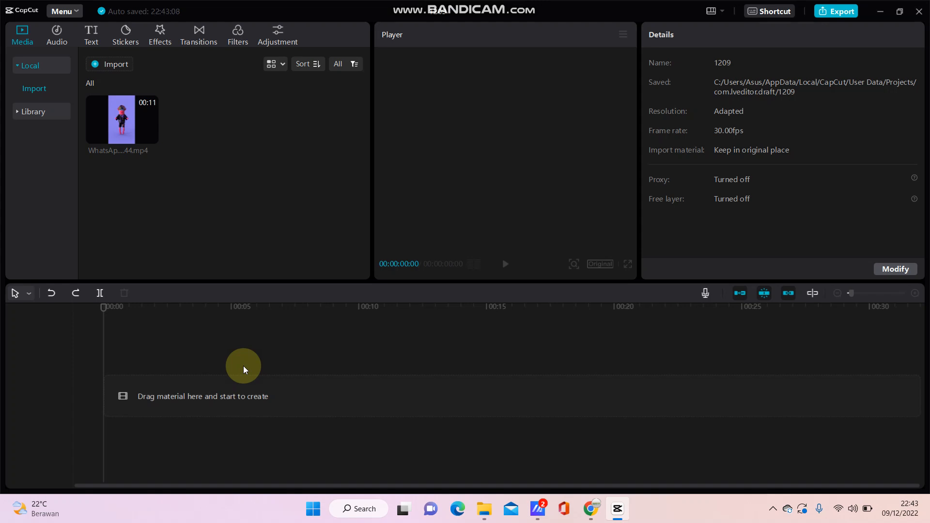
pyautogui.moveTo(136, 196)
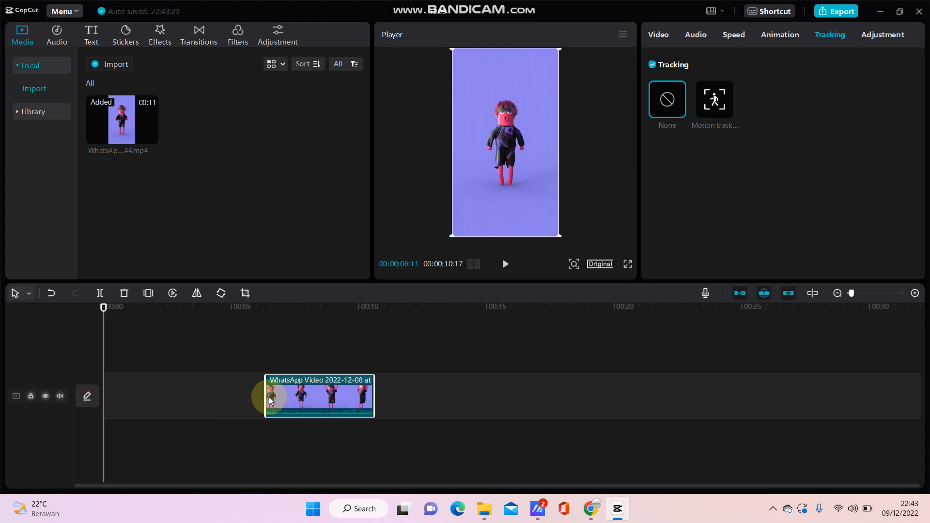
# Move the clip to 00:00 and select its duplicate on the upper track.
pyautogui.moveTo(319, 396); pyautogui.dragTo(157, 396)
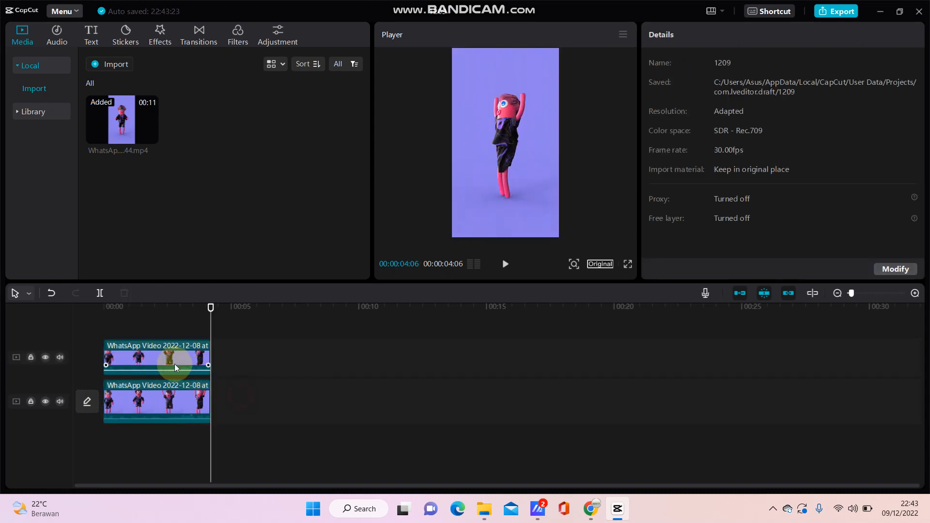
pyautogui.click(157, 356)
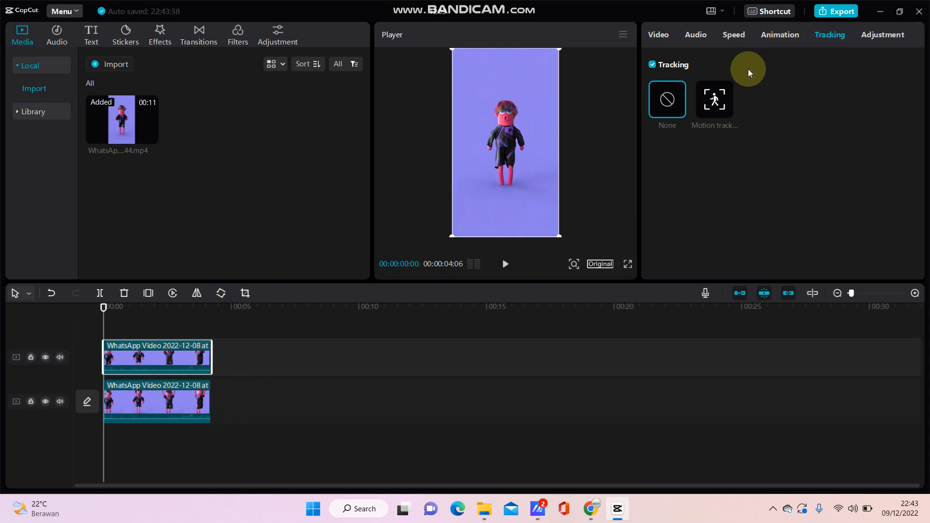
# Set the upper clip to Motion tracking on the character's head and start tracking.
pyautogui.click(714, 98)
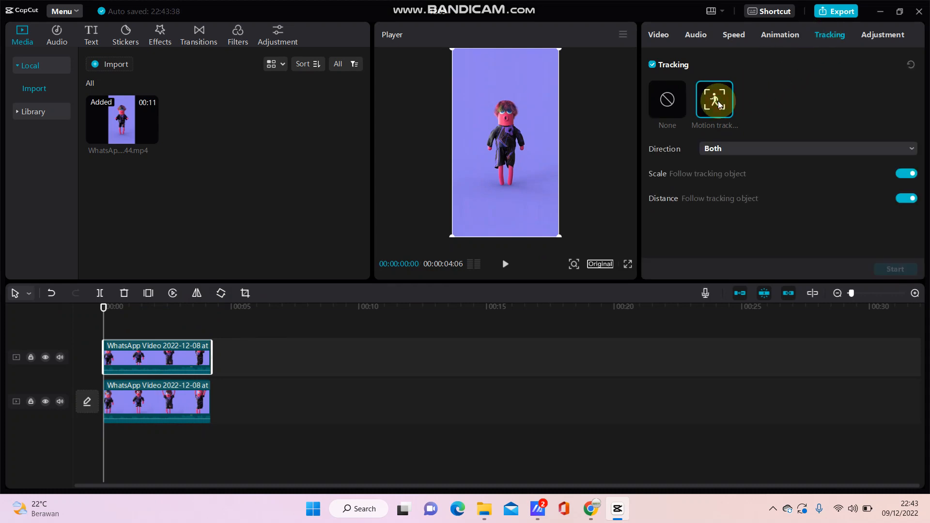
pyautogui.click(713, 98)
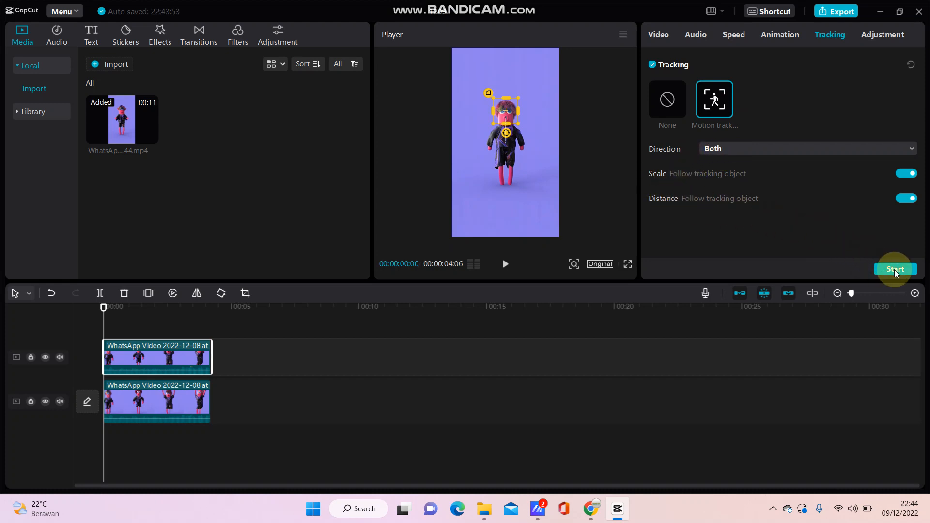
pyautogui.click(895, 269)
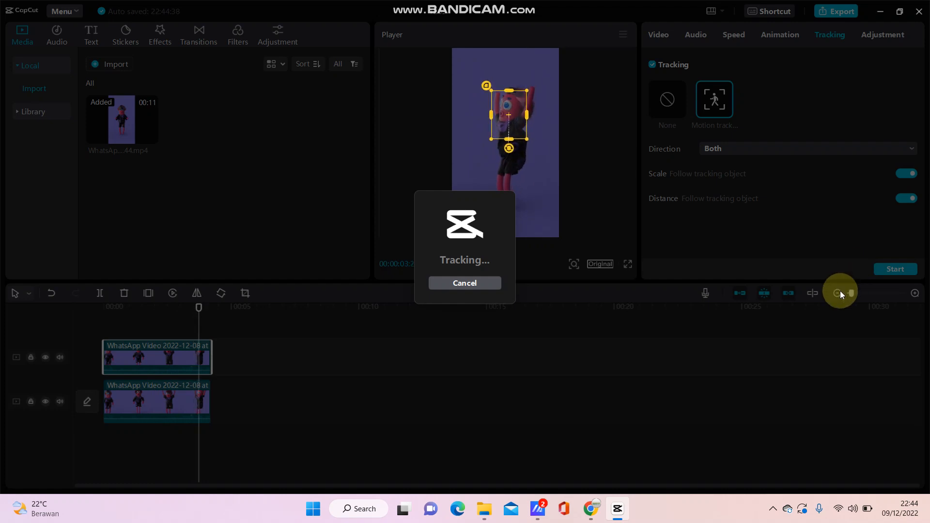
pyautogui.moveTo(733, 330)
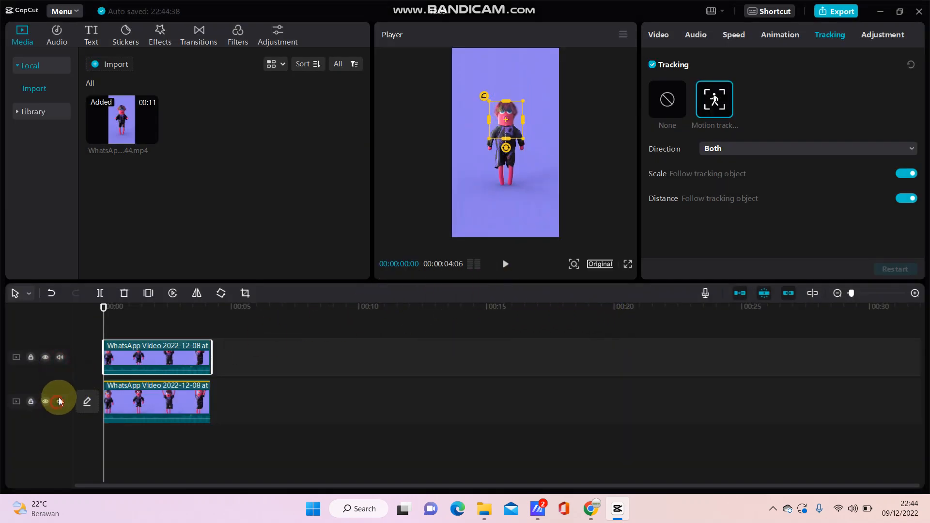
# Mute the lower track's audio and play back the tracked clip in the Player.
pyautogui.click(58, 402)
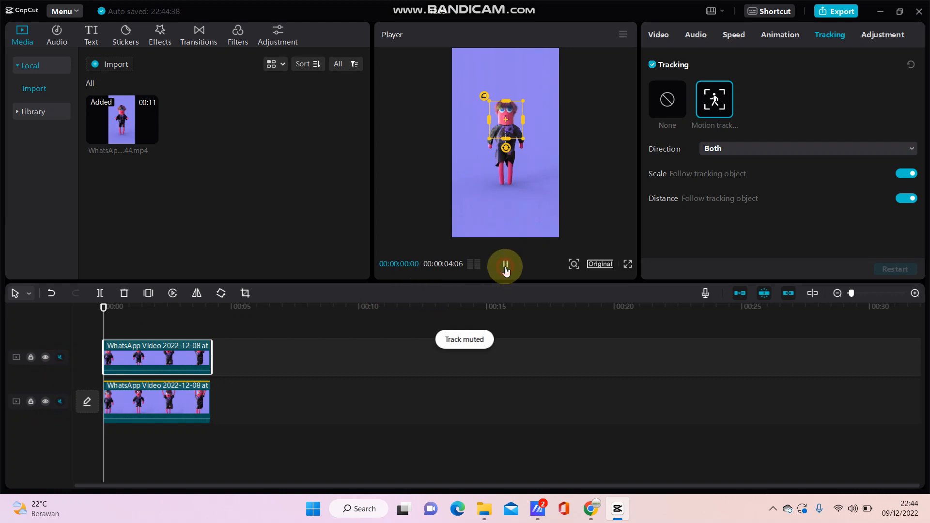
pyautogui.click(505, 267)
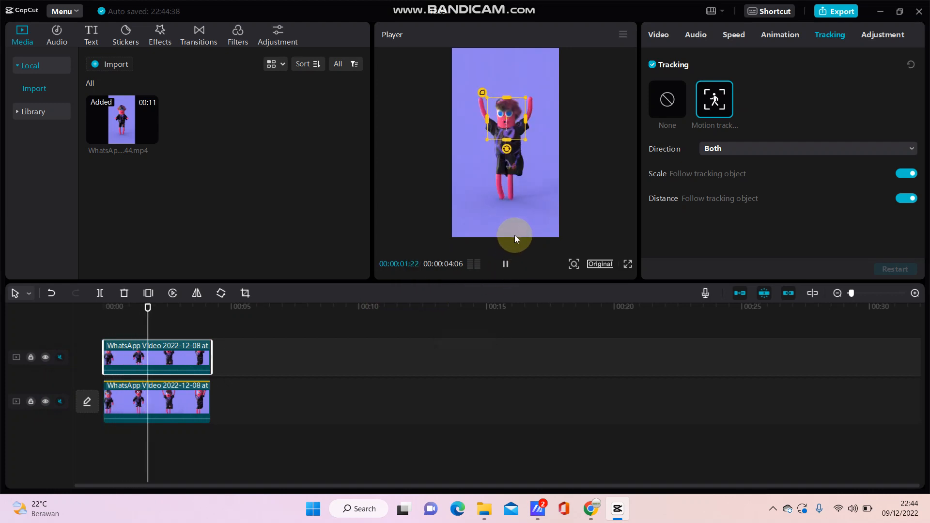